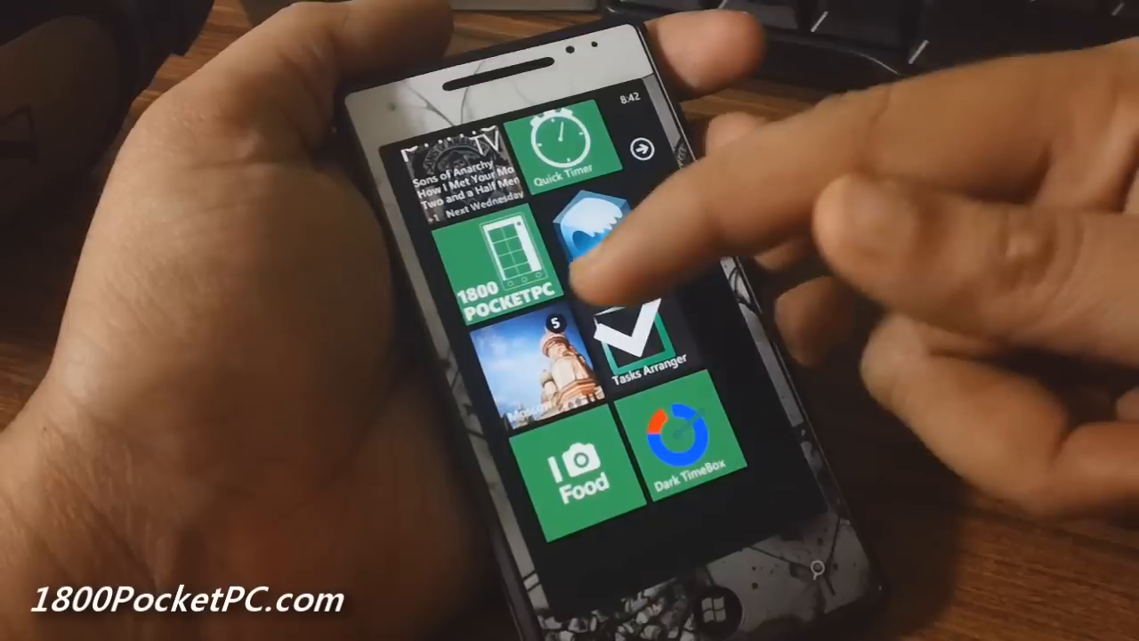
Launch gMaps Pro from its Start tile to the street map with your GPS position
left_click(605, 249)
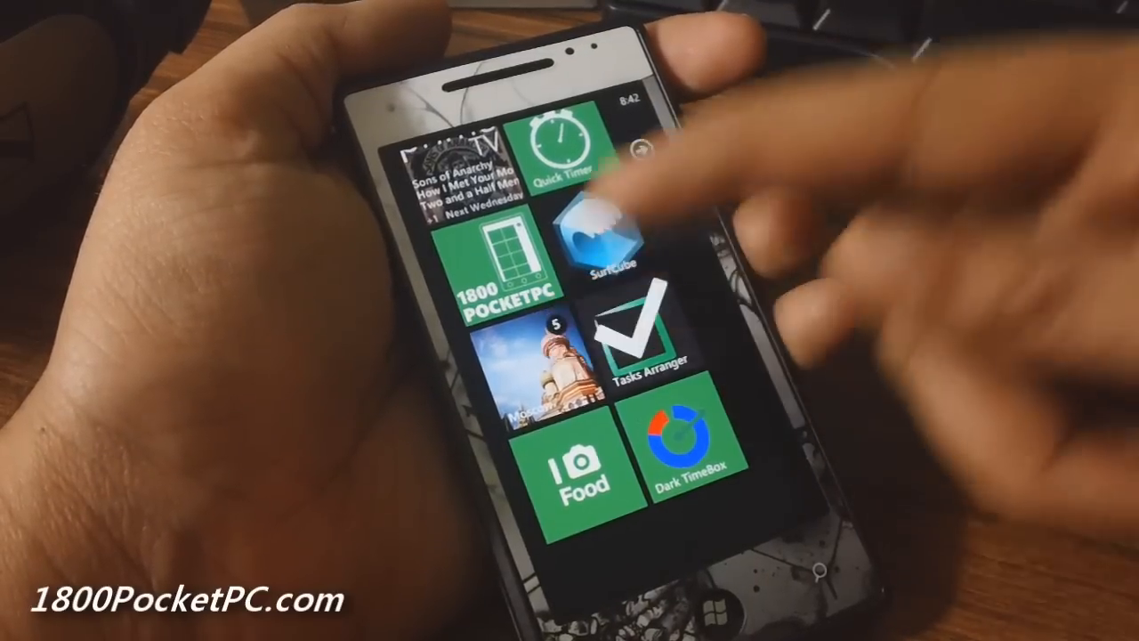
left_click(614, 223)
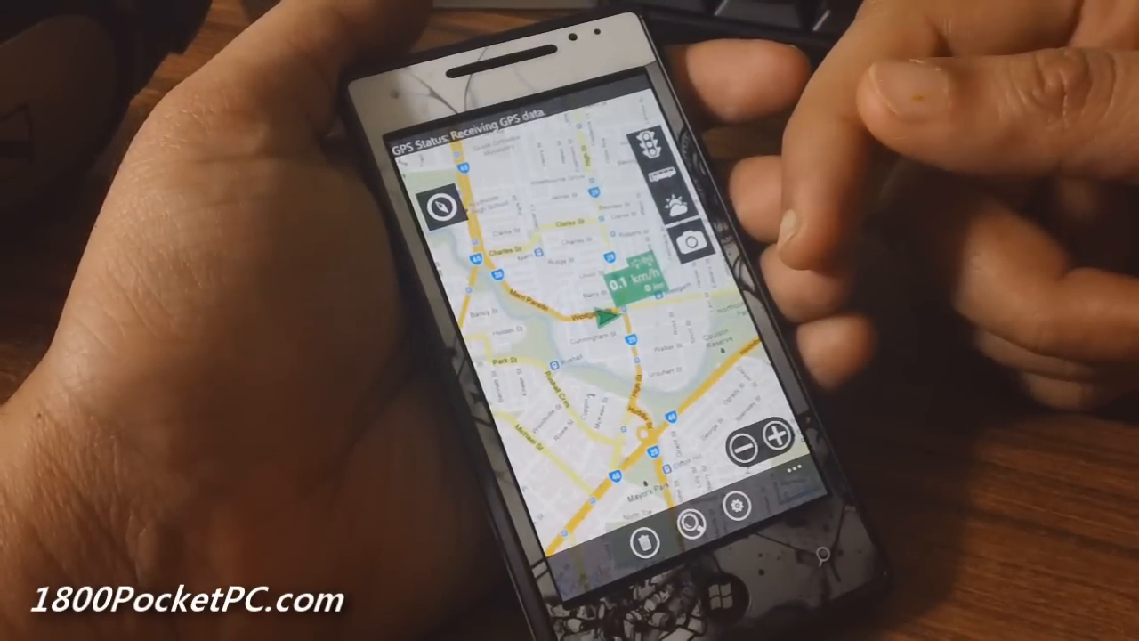
Switch the map to satellite, toggle the weather layer on and off, and set units to imperial
left_click(732, 513)
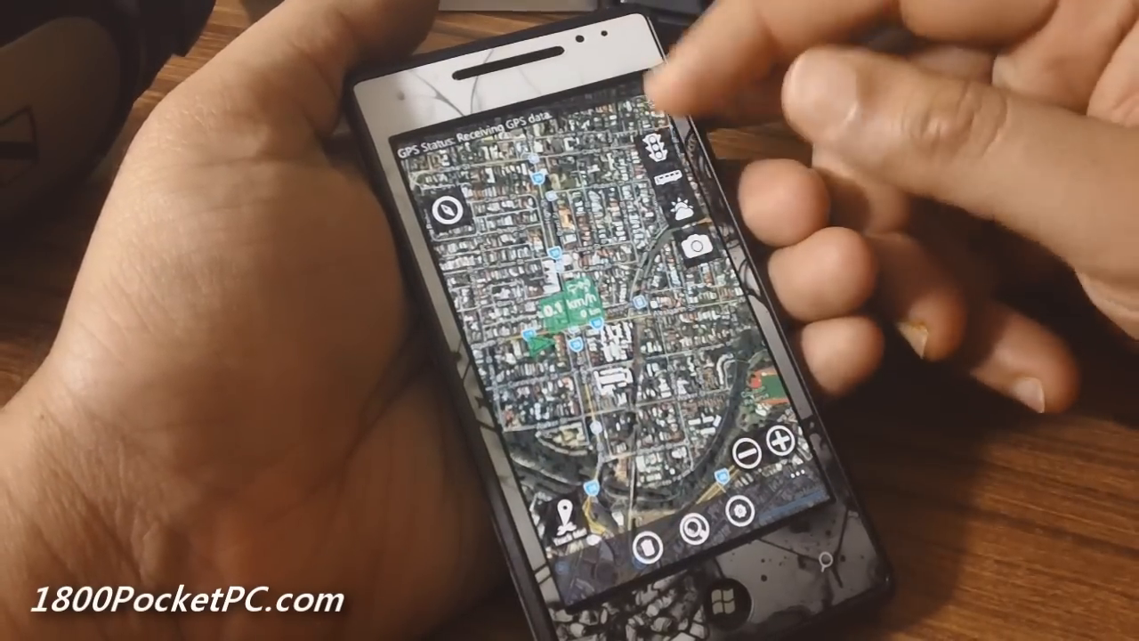
left_click(654, 156)
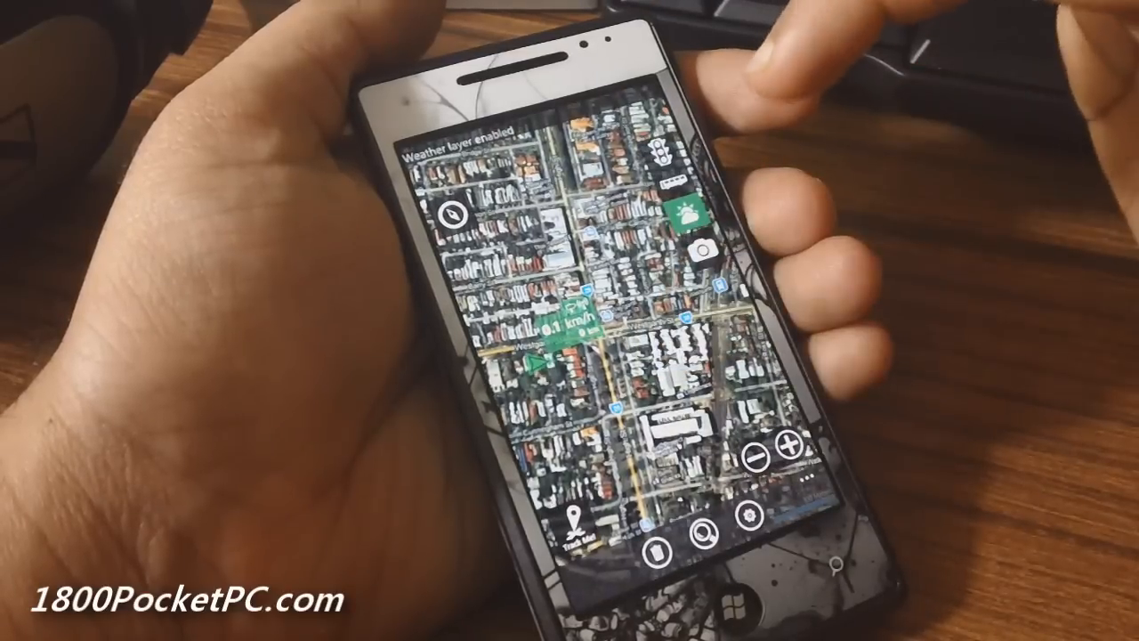
left_click(694, 211)
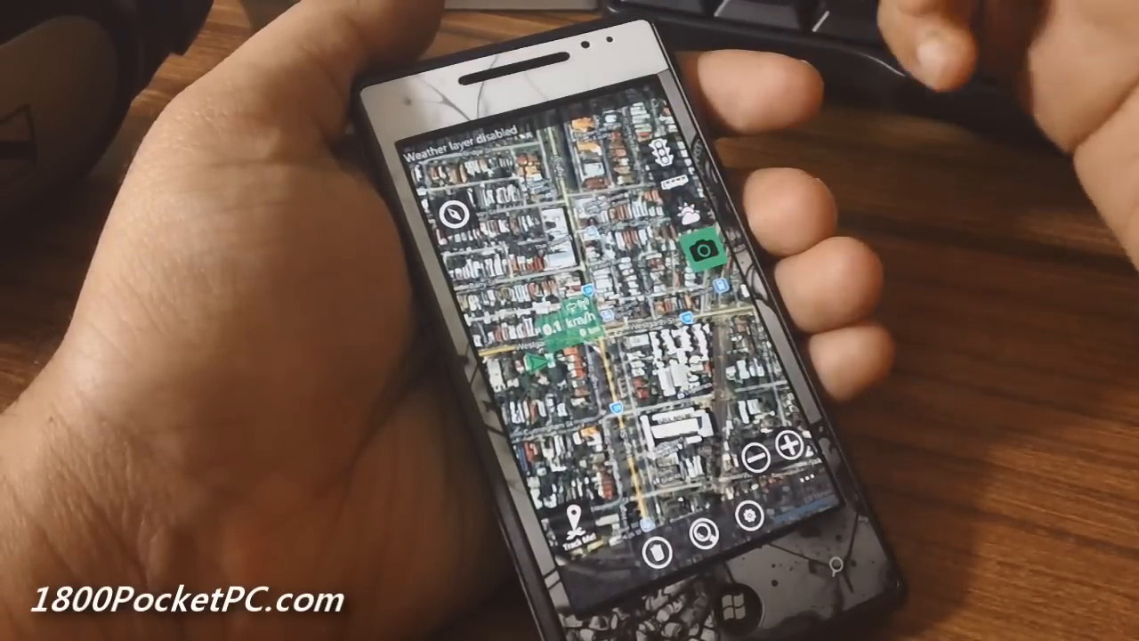
left_click(703, 251)
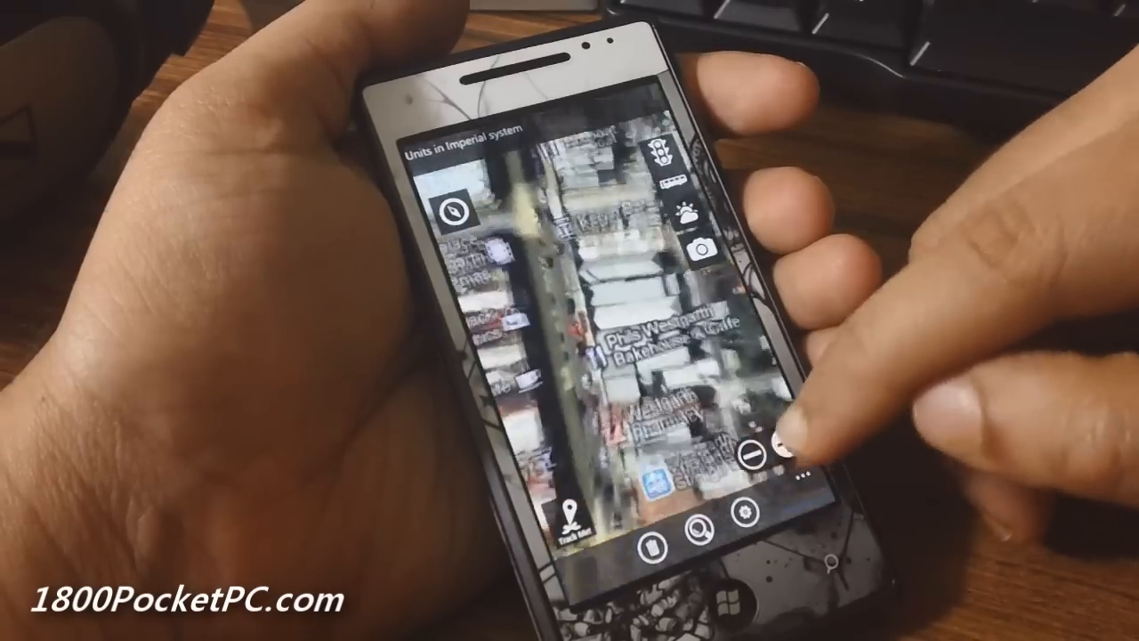
Search 'flinder', go to Flinders St, Melbourne on the map and set travel mode to driving
left_click(752, 454)
type("flinder")
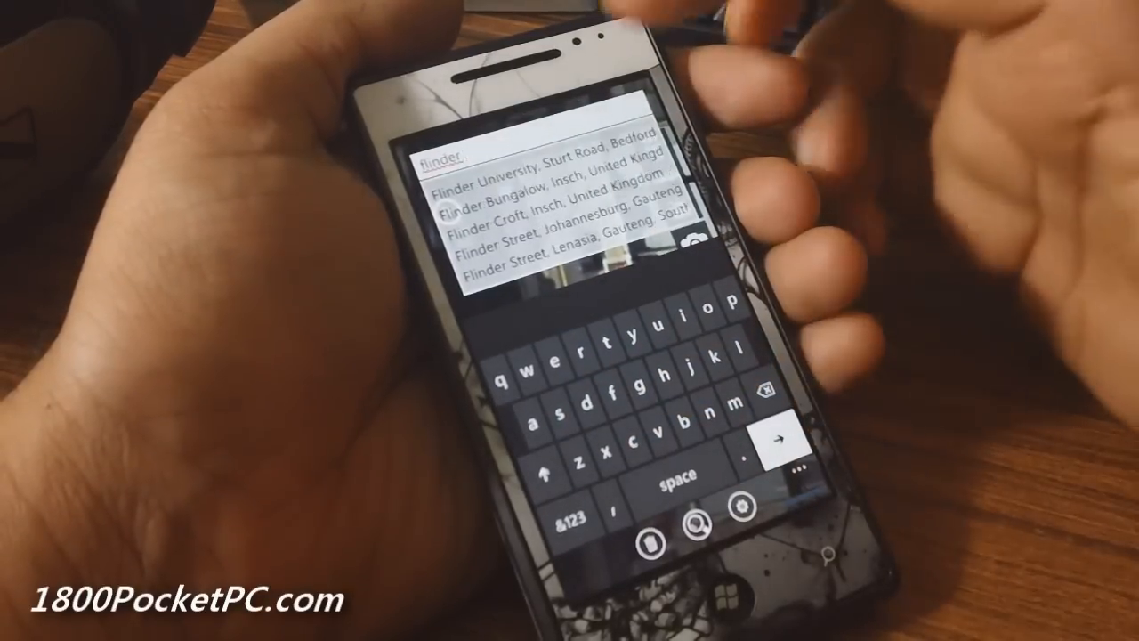
left_click(534, 382)
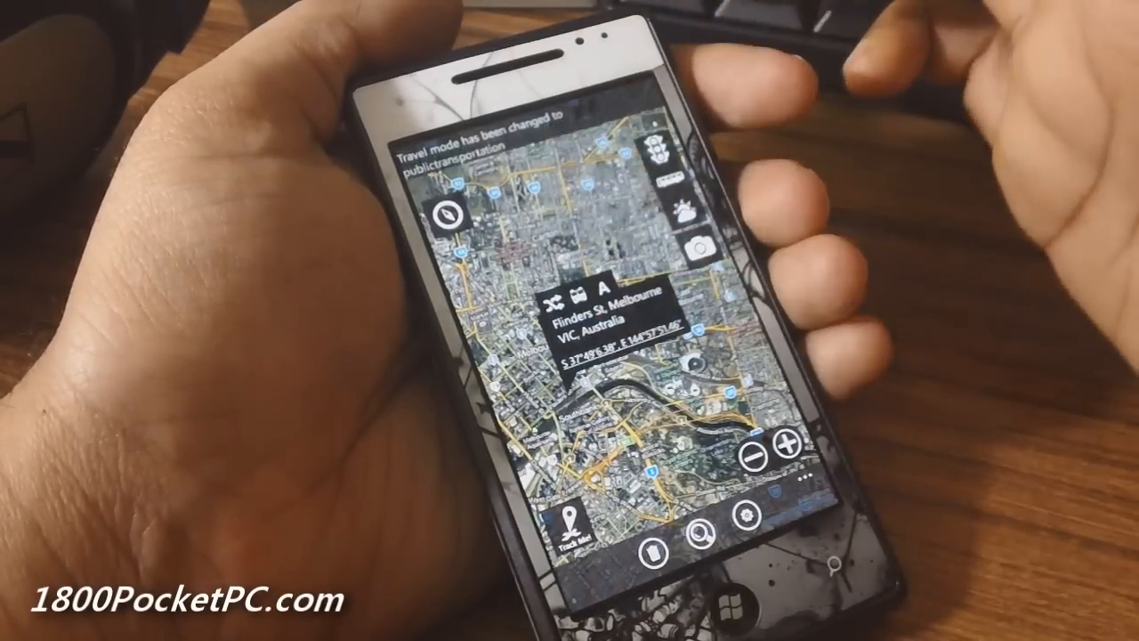
left_click(701, 249)
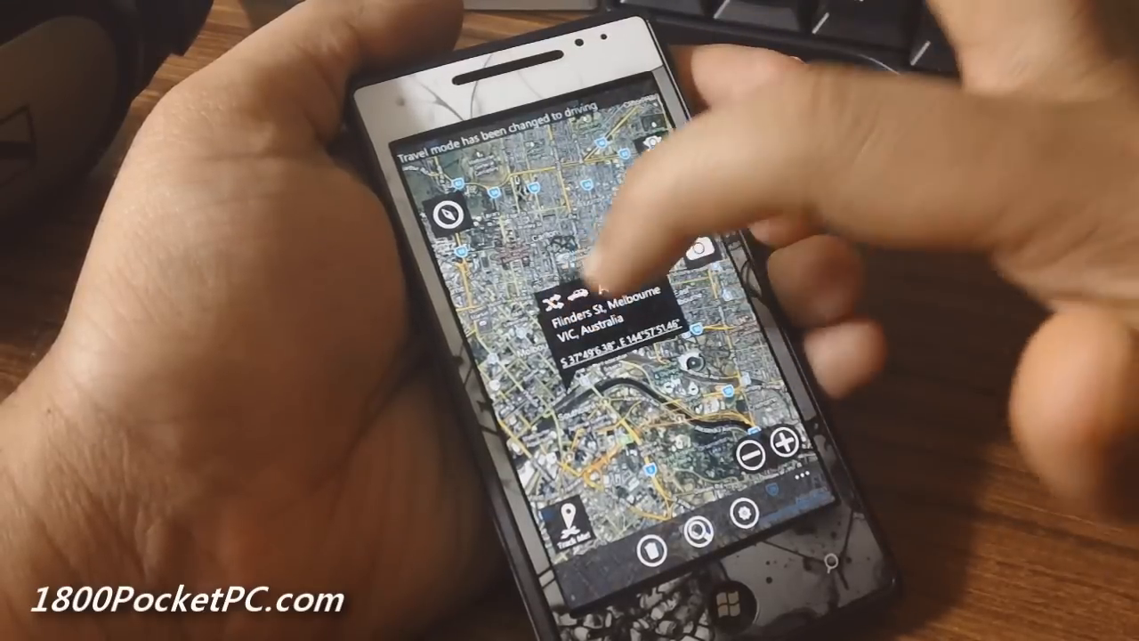
Exit gMaps Pro back to the phone's Start screen of app tiles
left_click(623, 284)
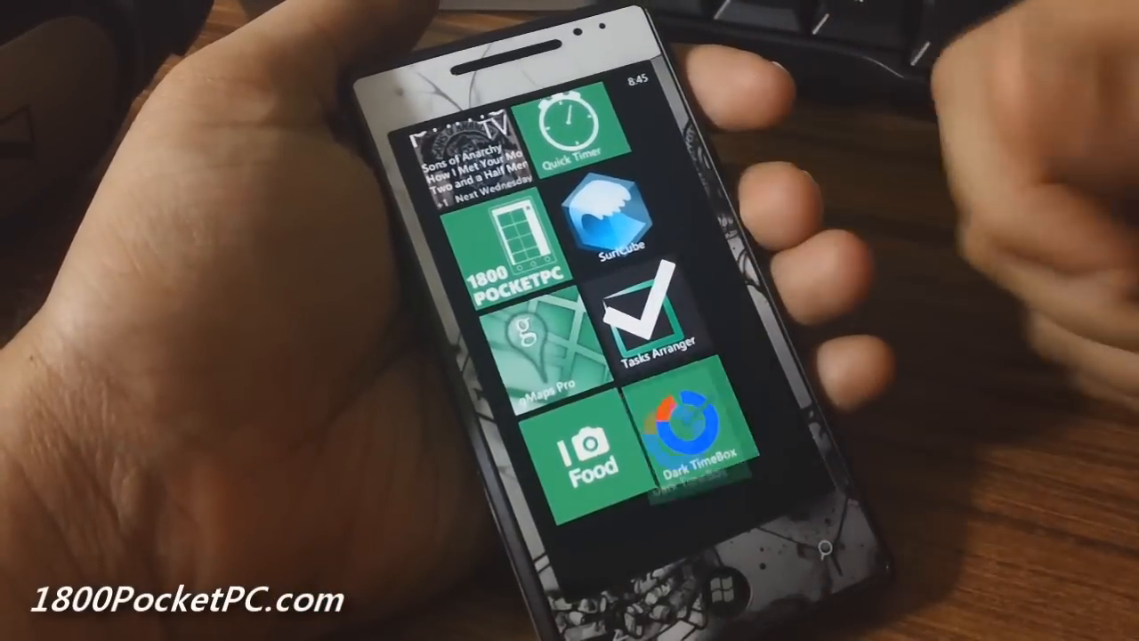
Launch Tasks Arranger, describe a new task as 'Team 4' and show more icons
left_click(649, 323)
type("T")
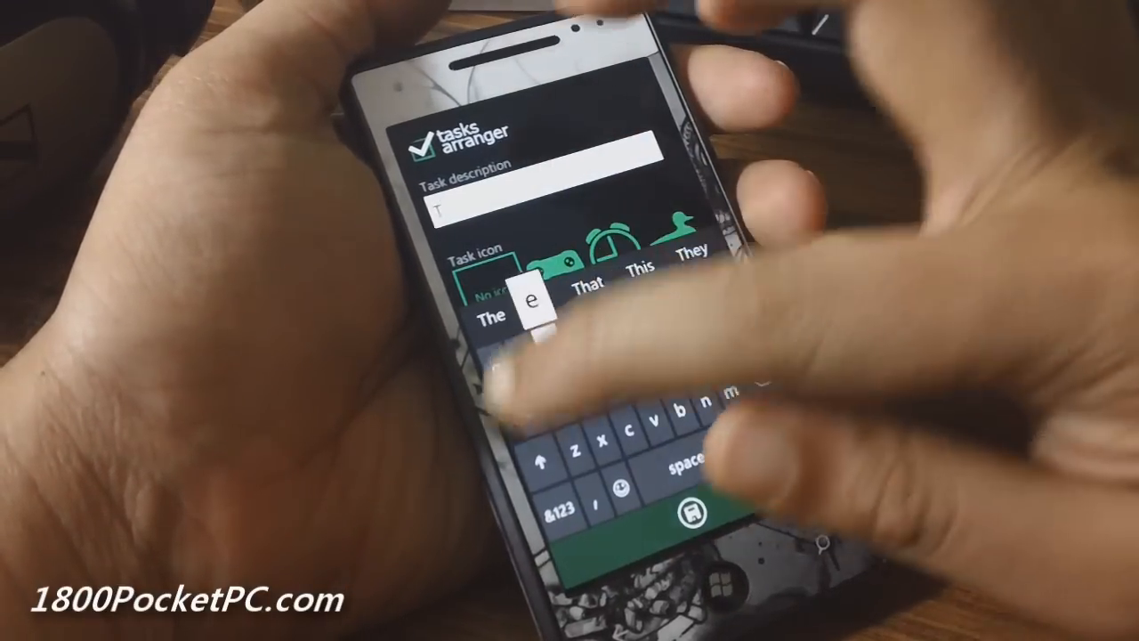
type("eam")
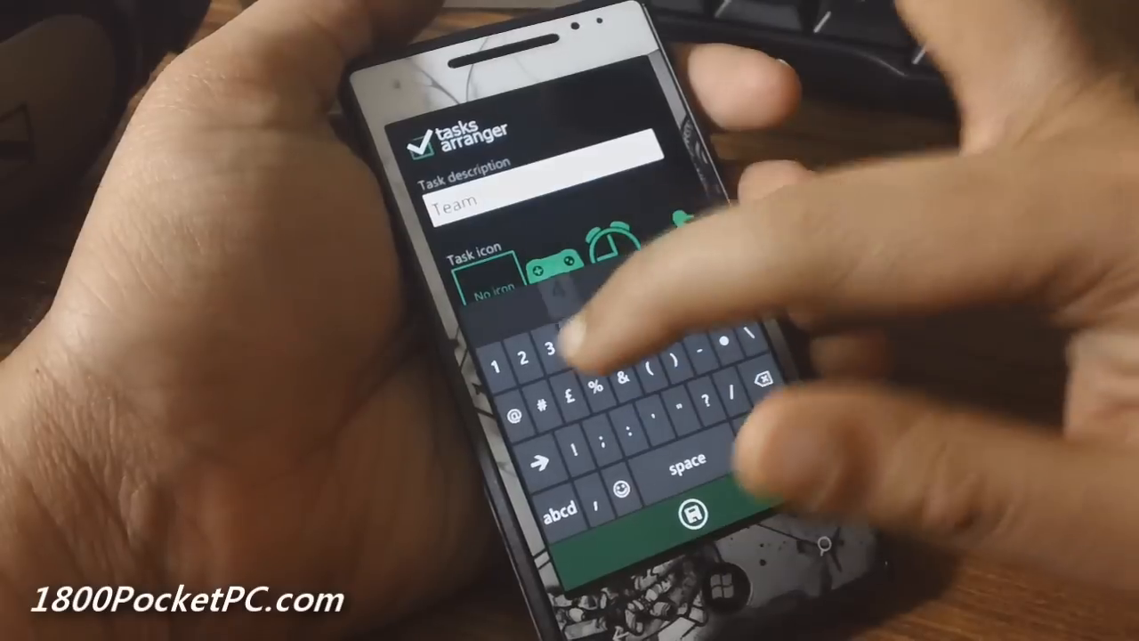
left_click(686, 507)
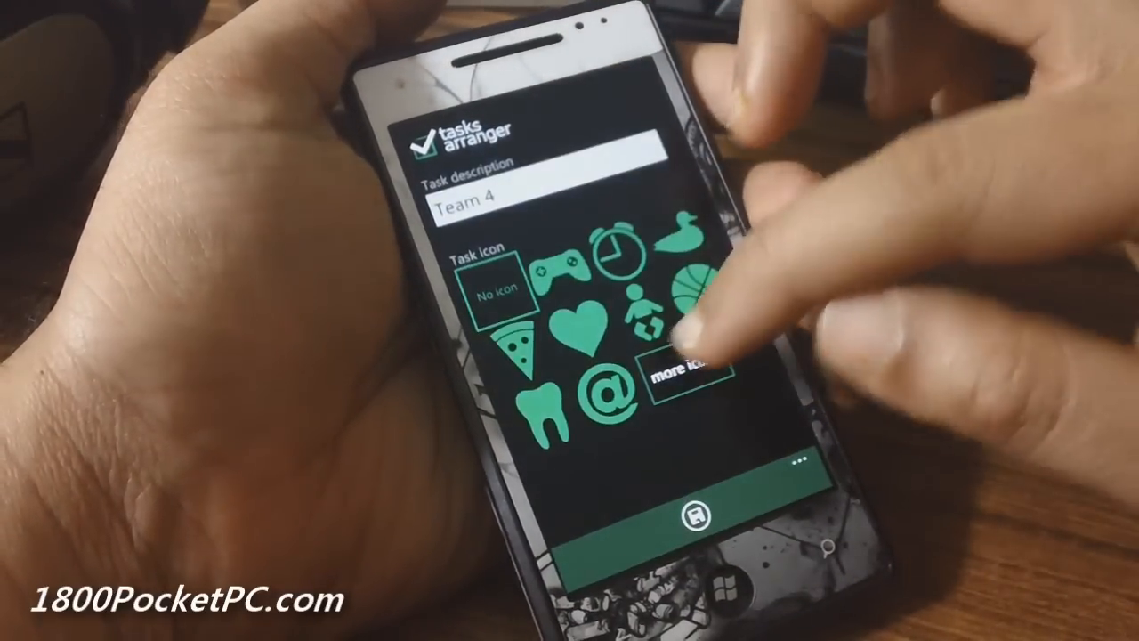
left_click(681, 374)
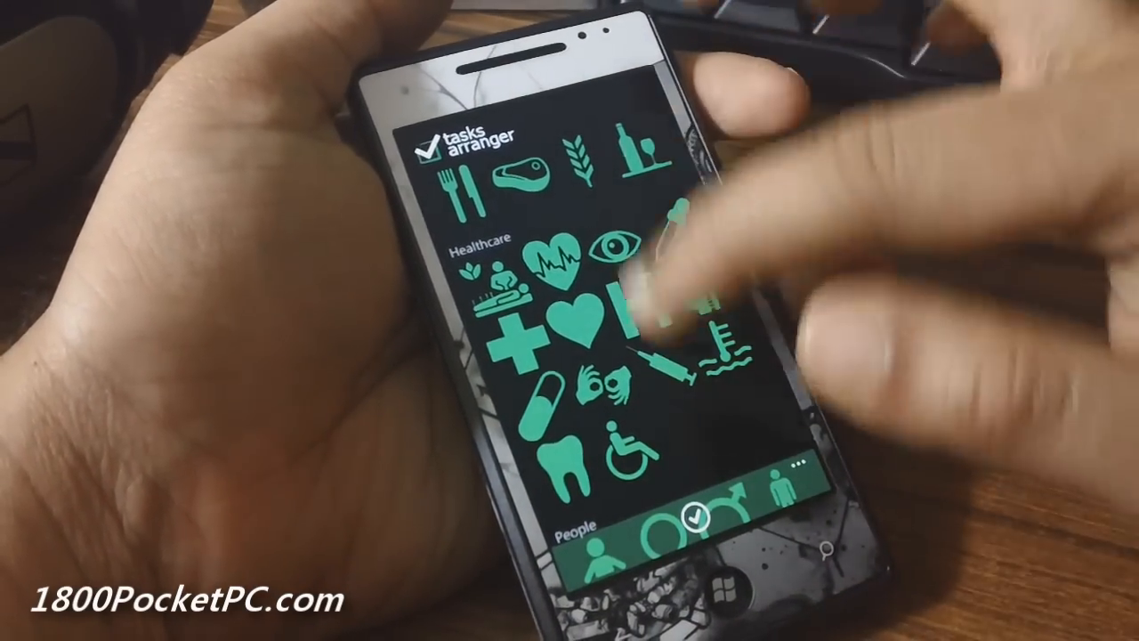
Pick the meat icon from the catalogue and save the Team 4 task to the list
scroll("down", 3)
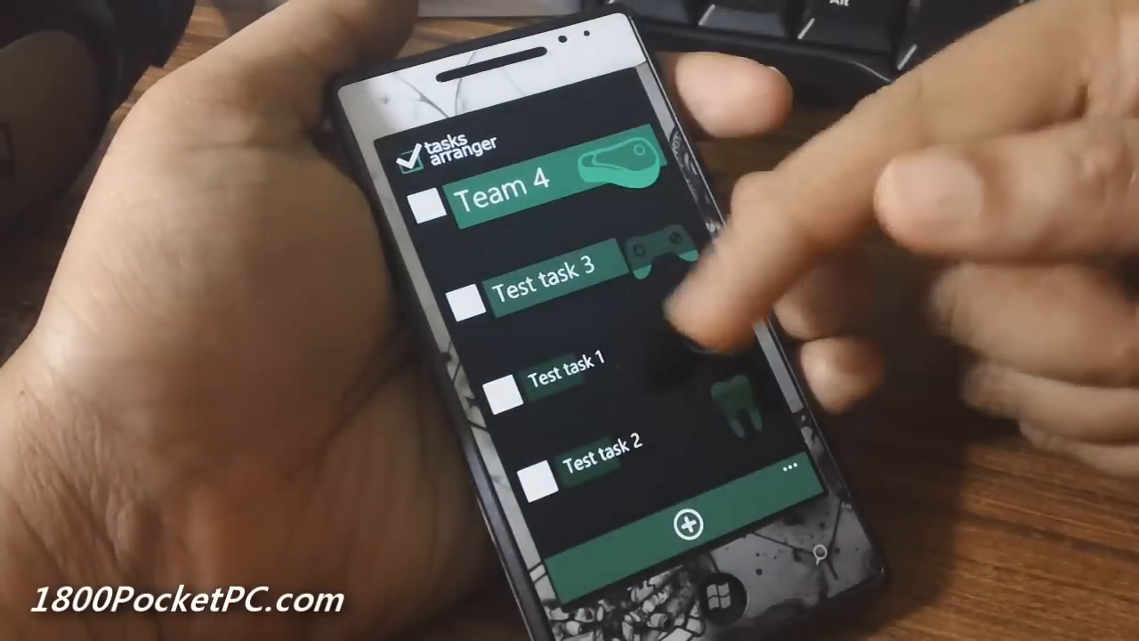
left_click(790, 469)
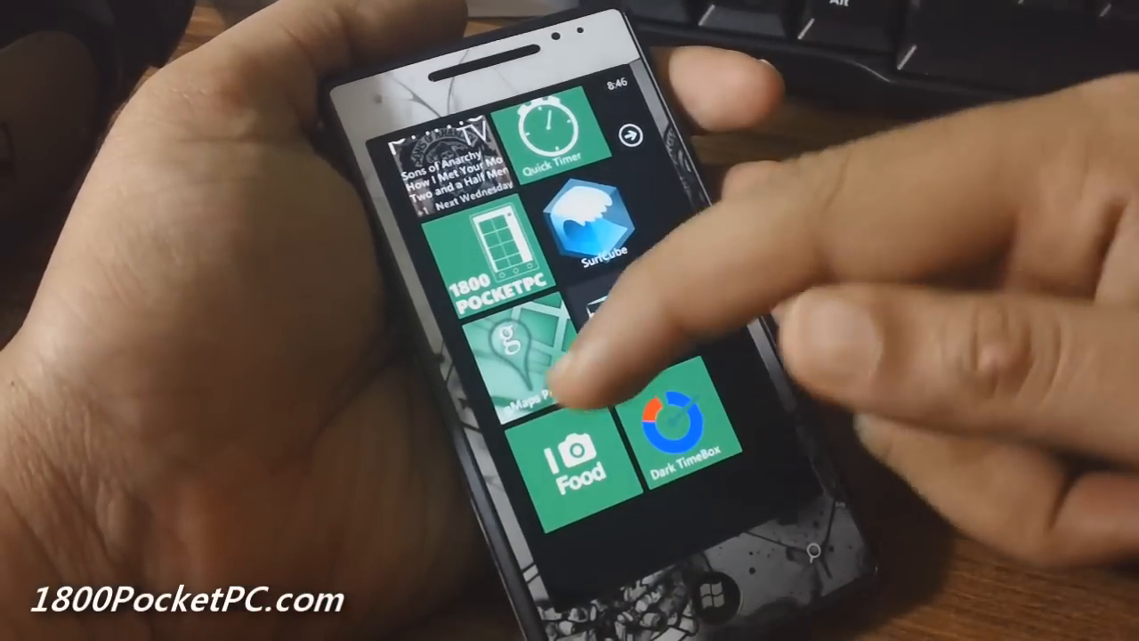
Launch Foodspotting and scroll through the nearest dishes around 24 Westgarth St, Northcote
left_click(579, 458)
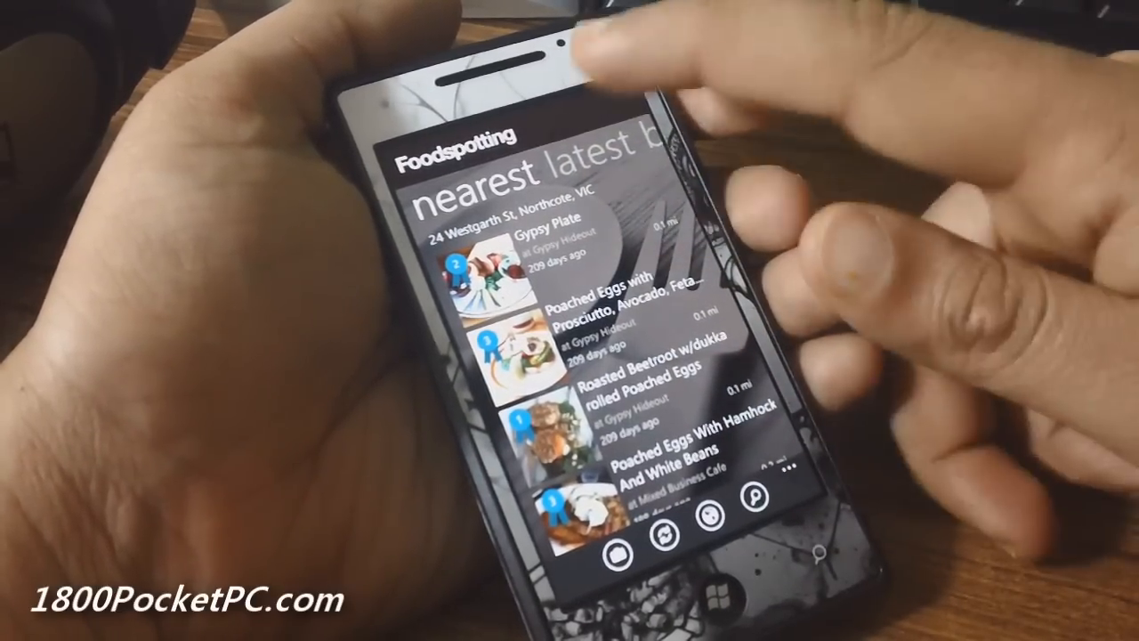
scroll("down", 3)
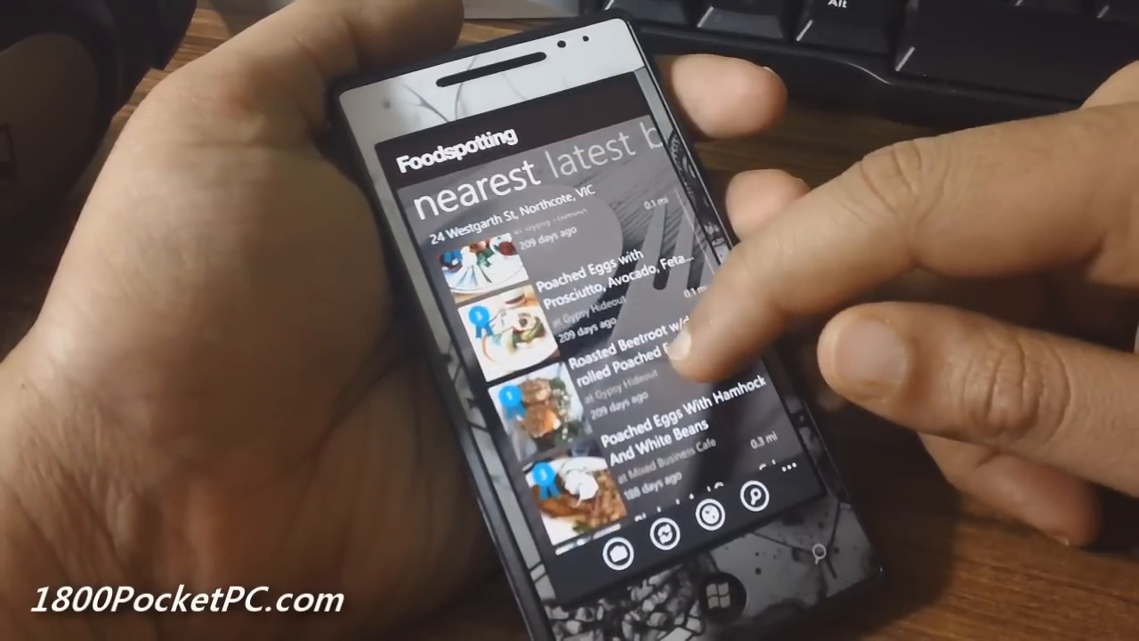
scroll("down", 3)
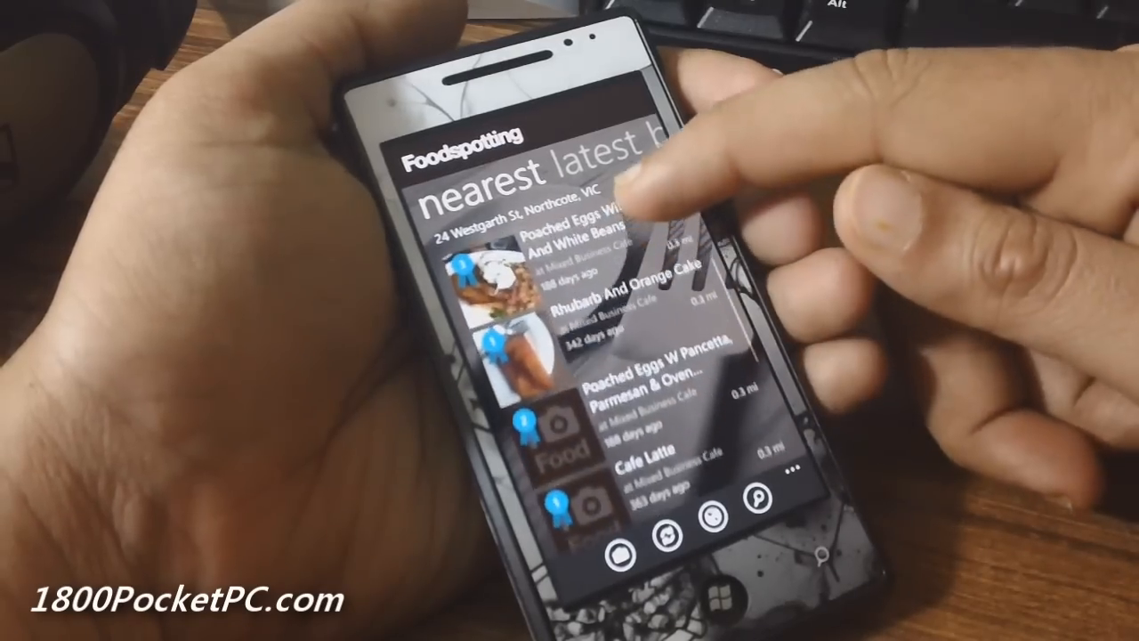
scroll("down", 3)
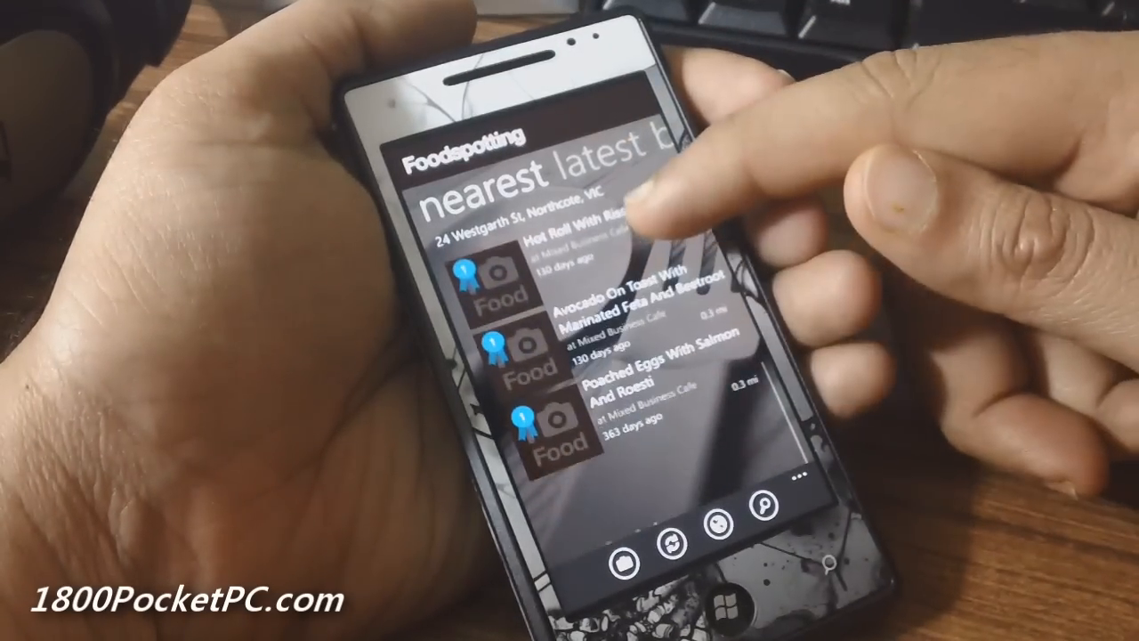
scroll("down", 3)
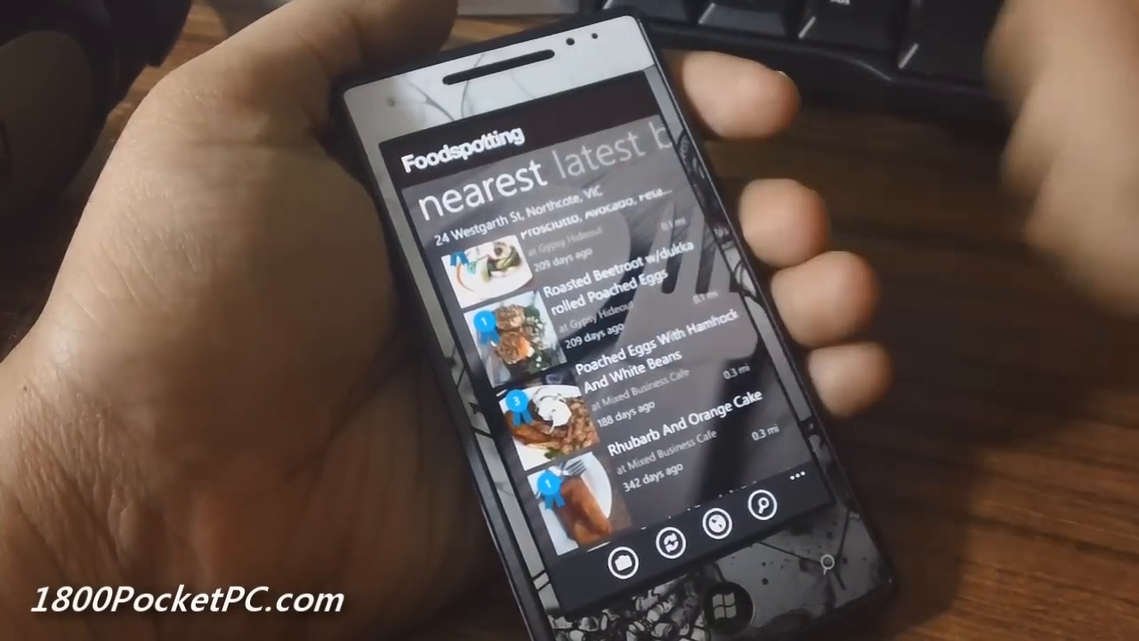
Show the Mixed Business Cafe dish list and scroll through its spotted dishes
left_click(605, 418)
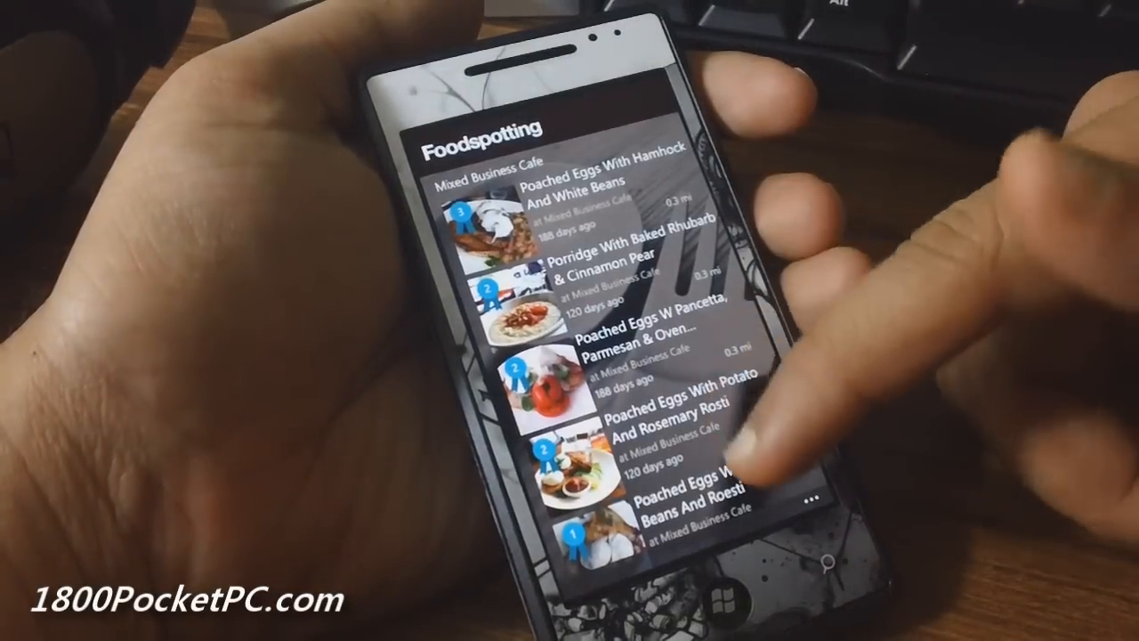
scroll("down", 3)
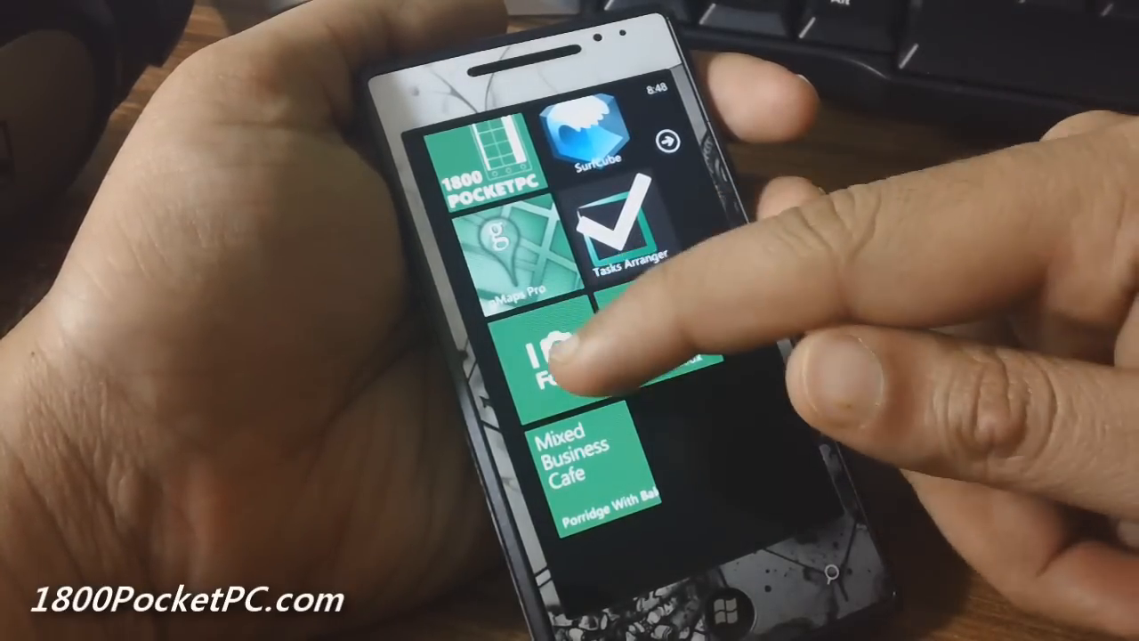
left_click(578, 365)
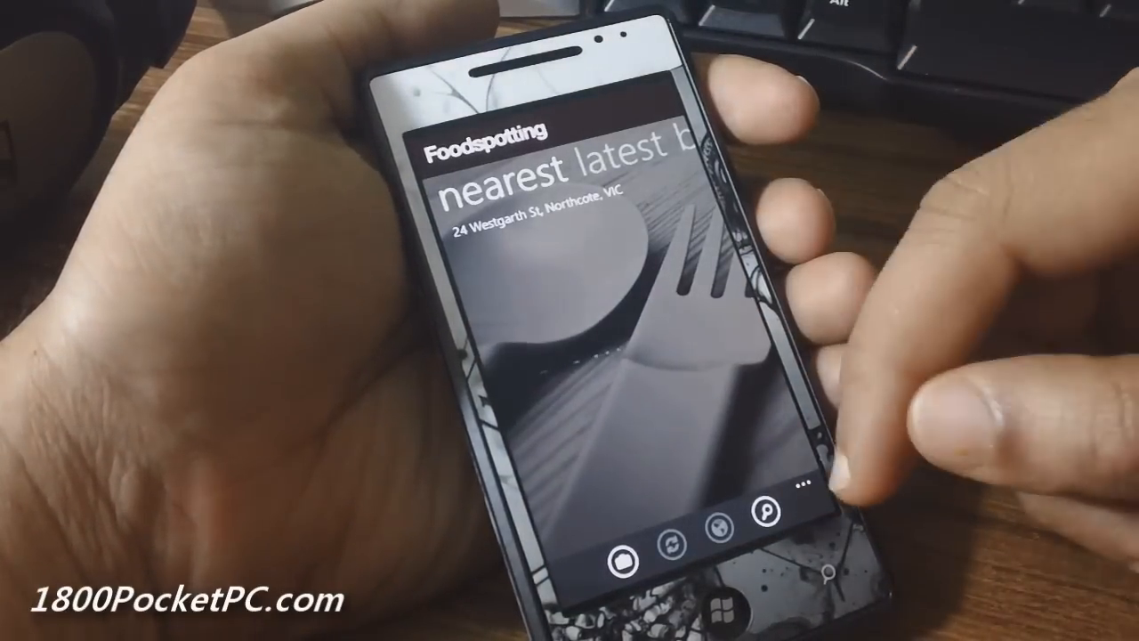
left_click(804, 485)
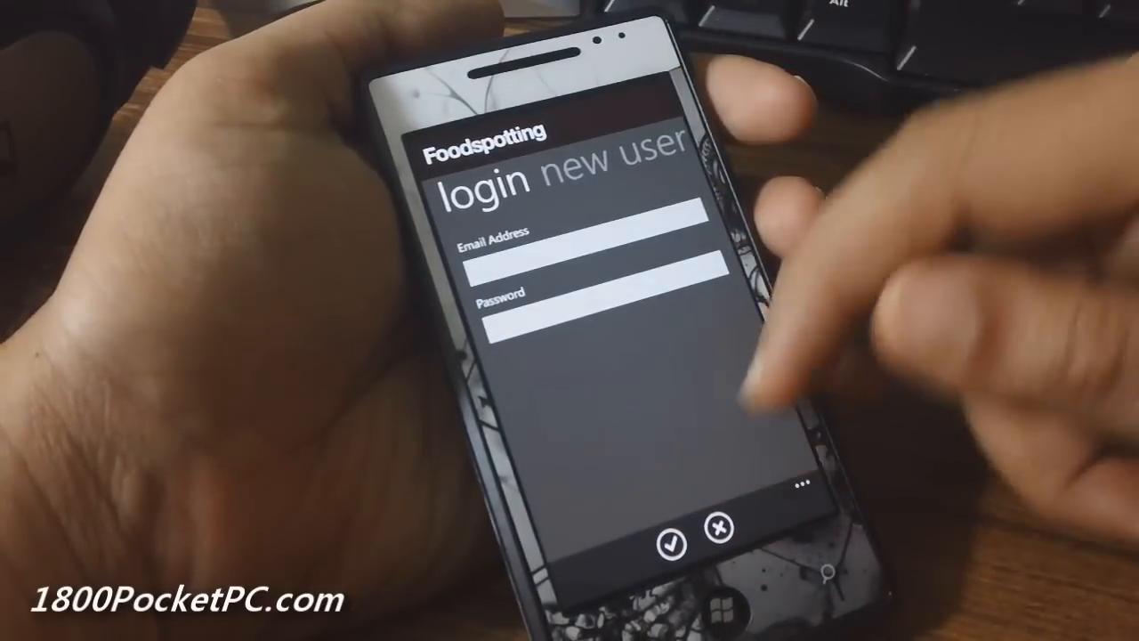
left_click(614, 170)
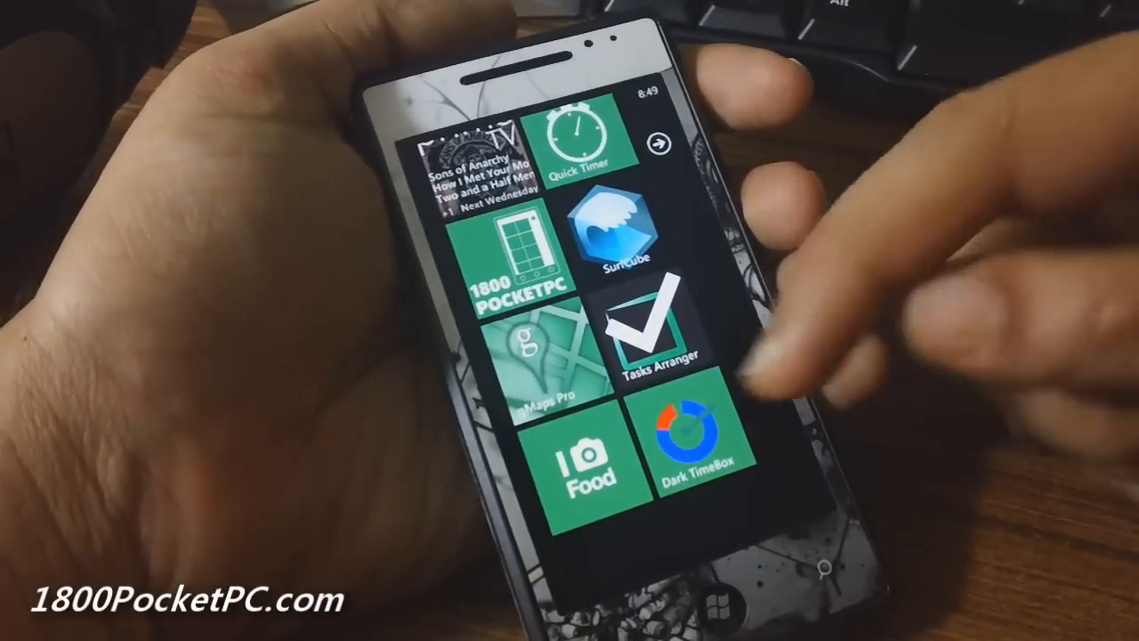
Launch Dark TimeBox and set the timebox to 00:10 with a -00:05 reminder
left_click(690, 445)
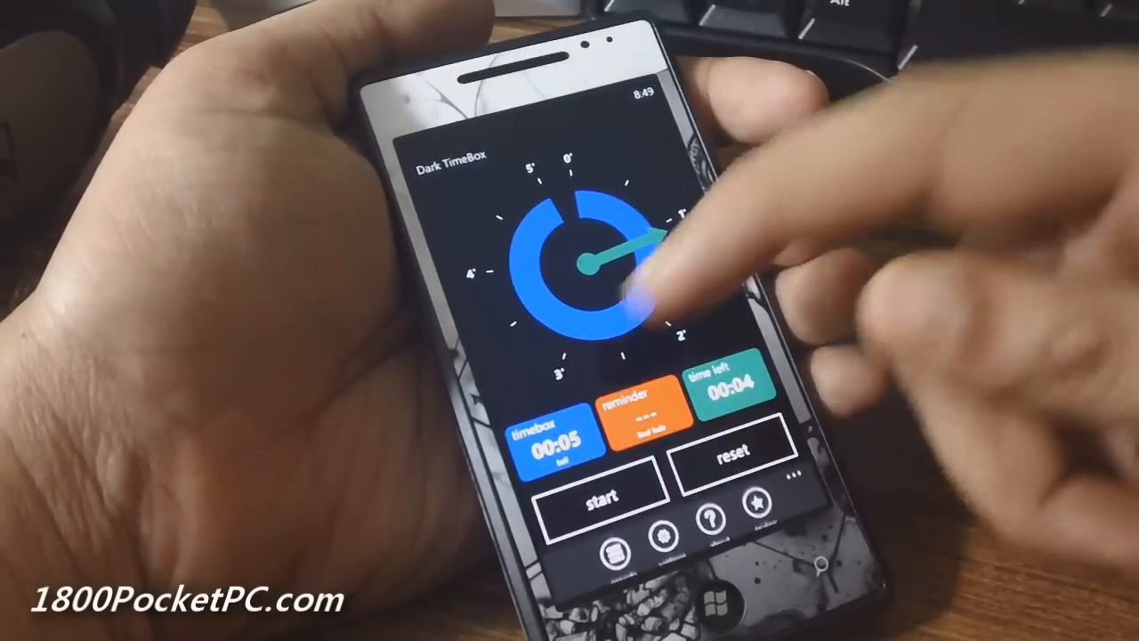
left_click(556, 444)
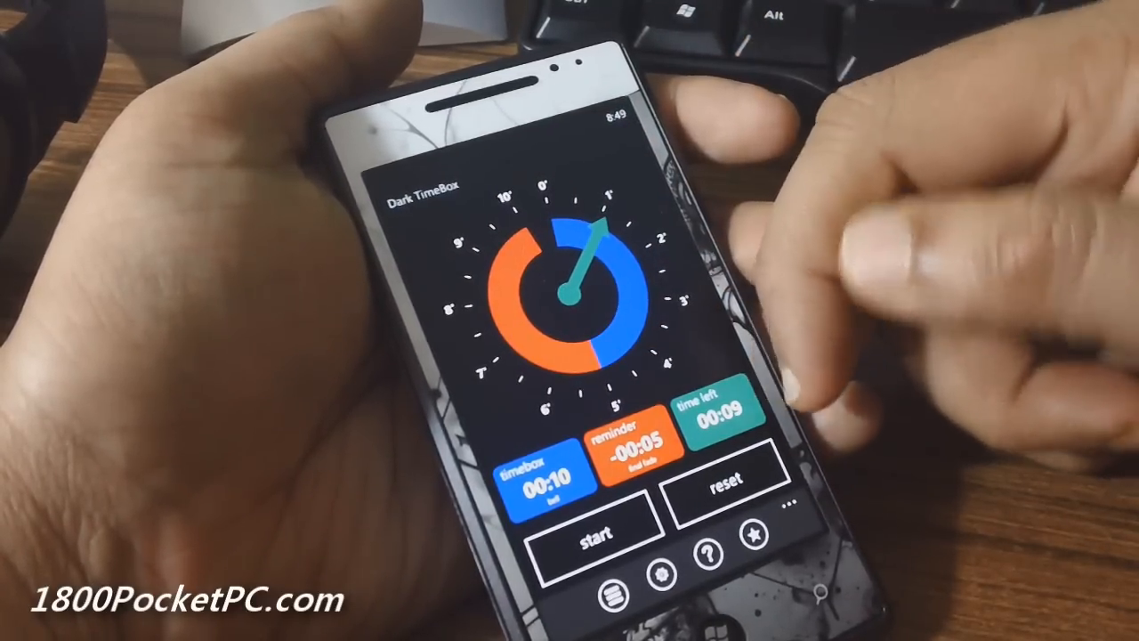
Start then stop the countdown and bring up the general settings with sound effects
left_click(590, 528)
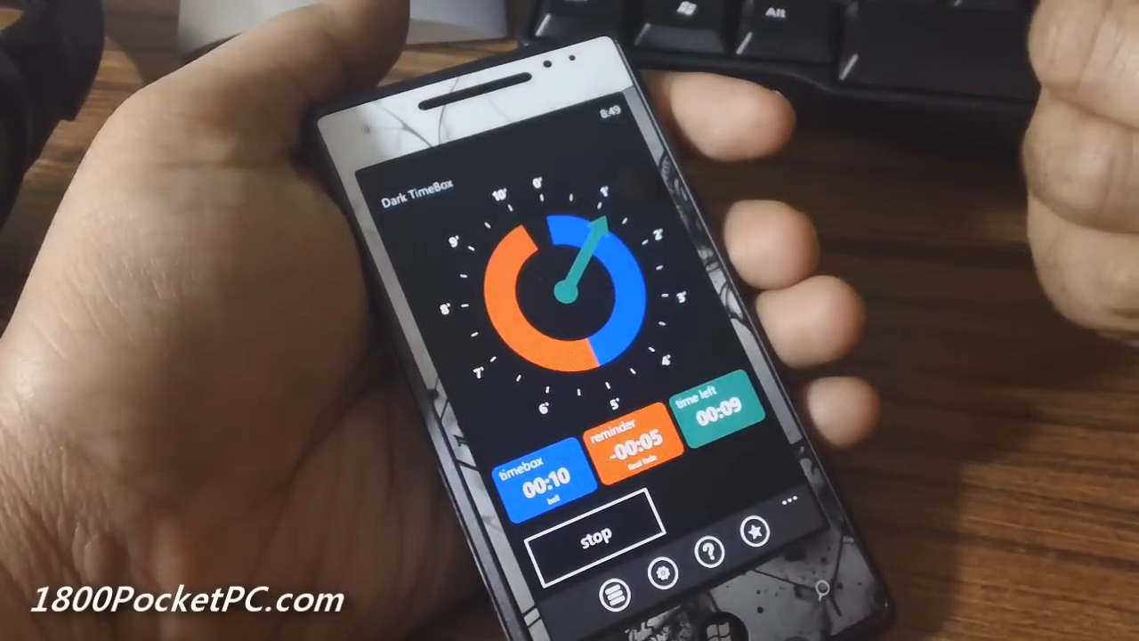
left_click(591, 538)
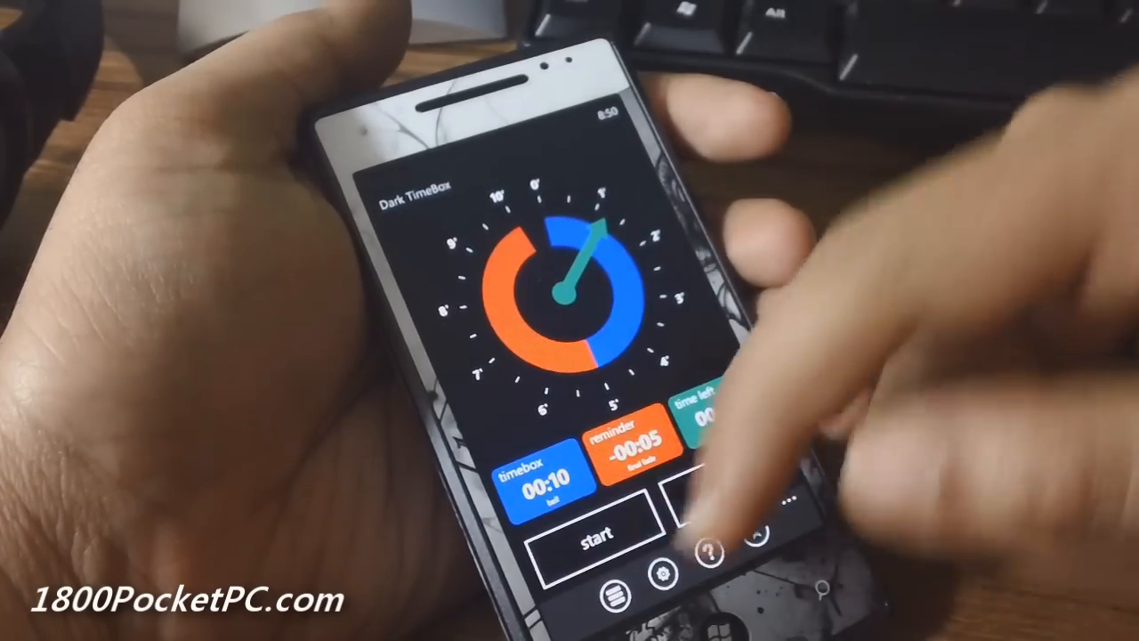
left_click(534, 481)
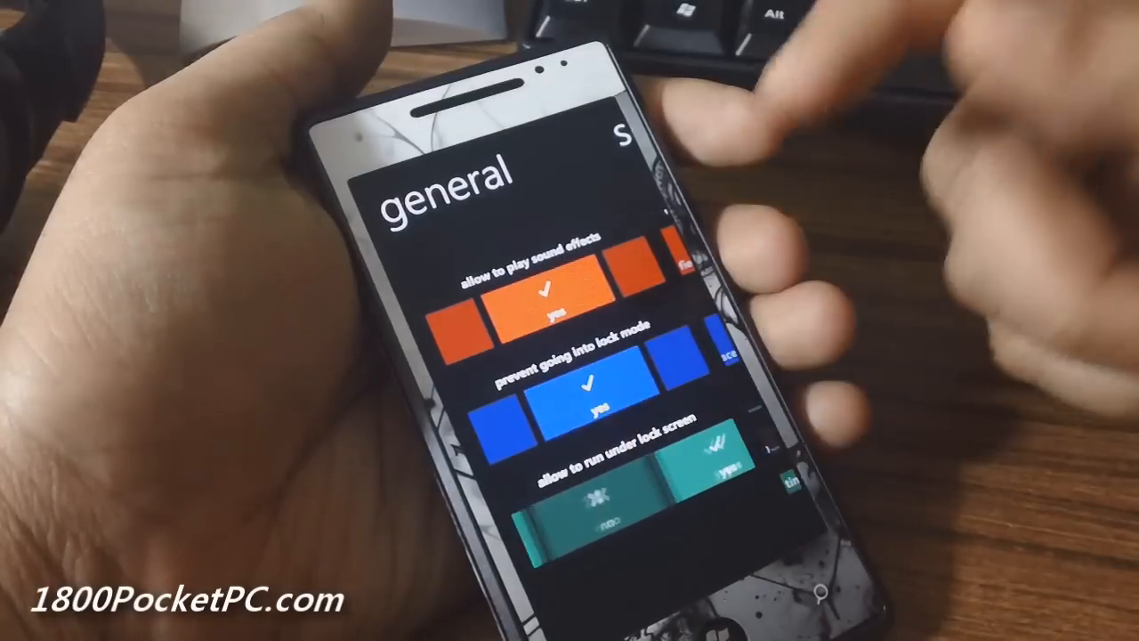
Run the countdown in grid view, stop it, then bring up the 'select timebox duration' picker
left_click(596, 485)
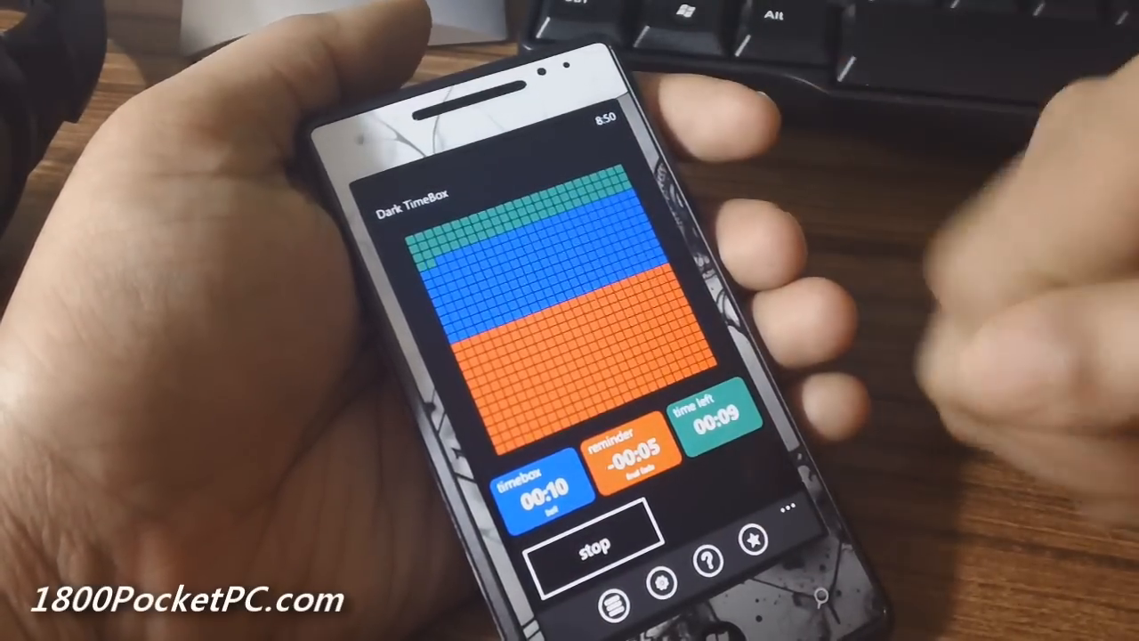
left_click(592, 547)
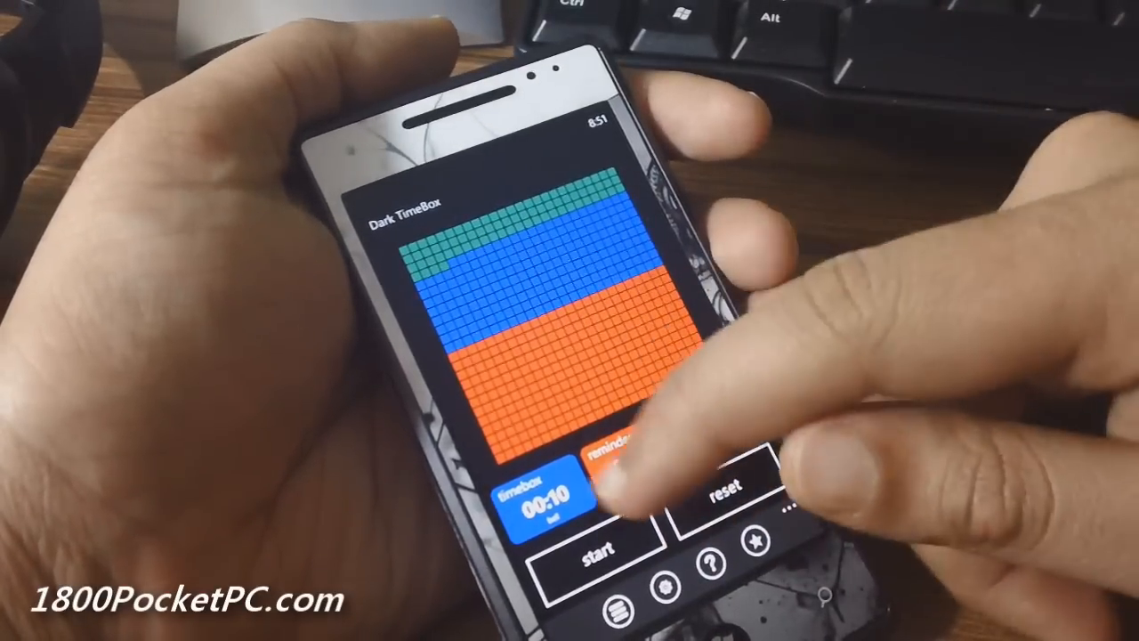
left_click(541, 488)
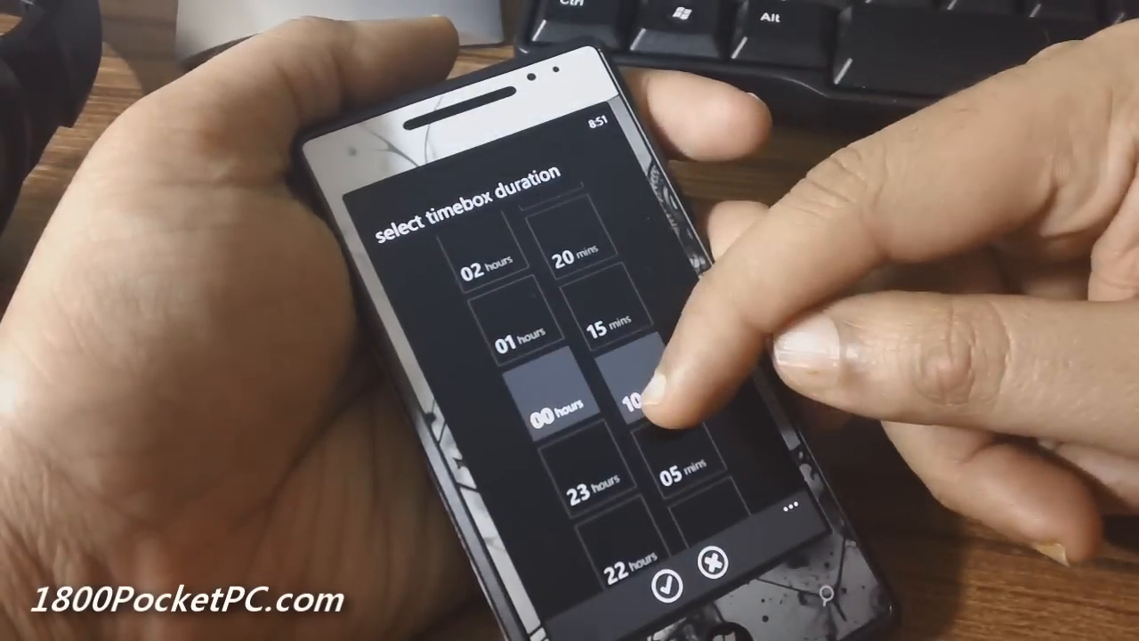